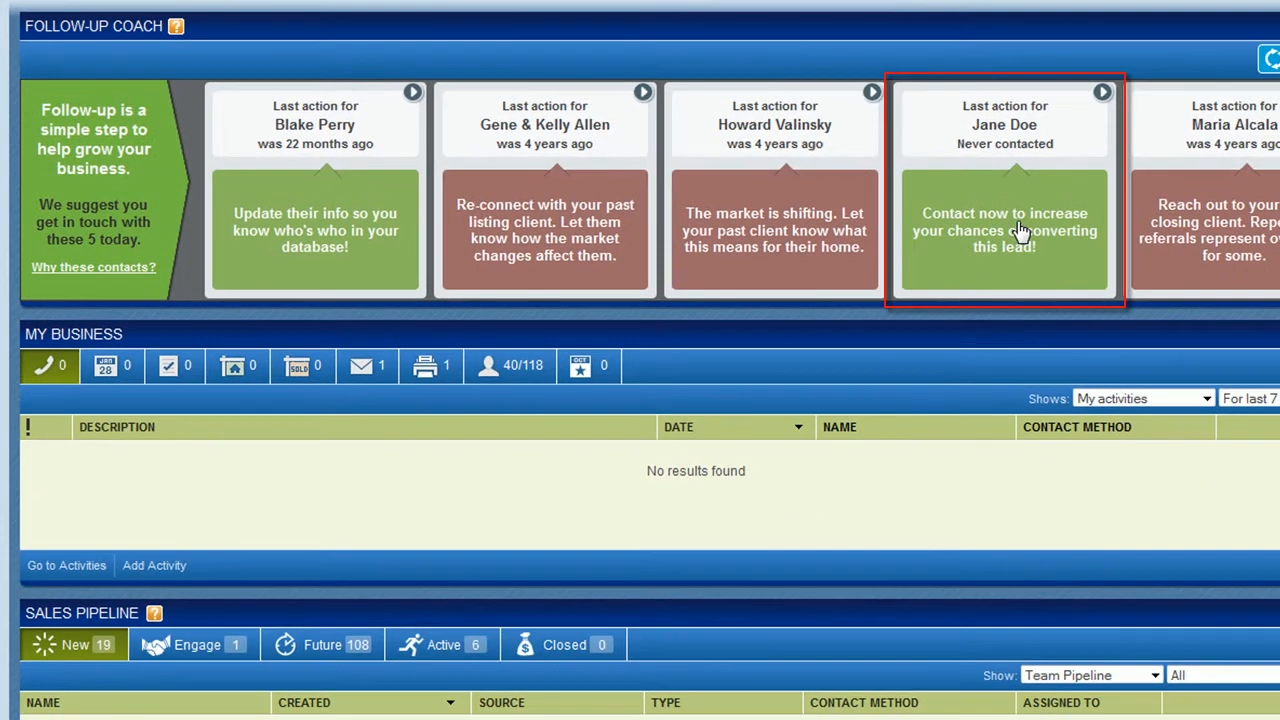
# Expand Jane Doe's lead card to show status New, type Buyer, unassigned, and wrap-up options
pyautogui.click(1004, 230)
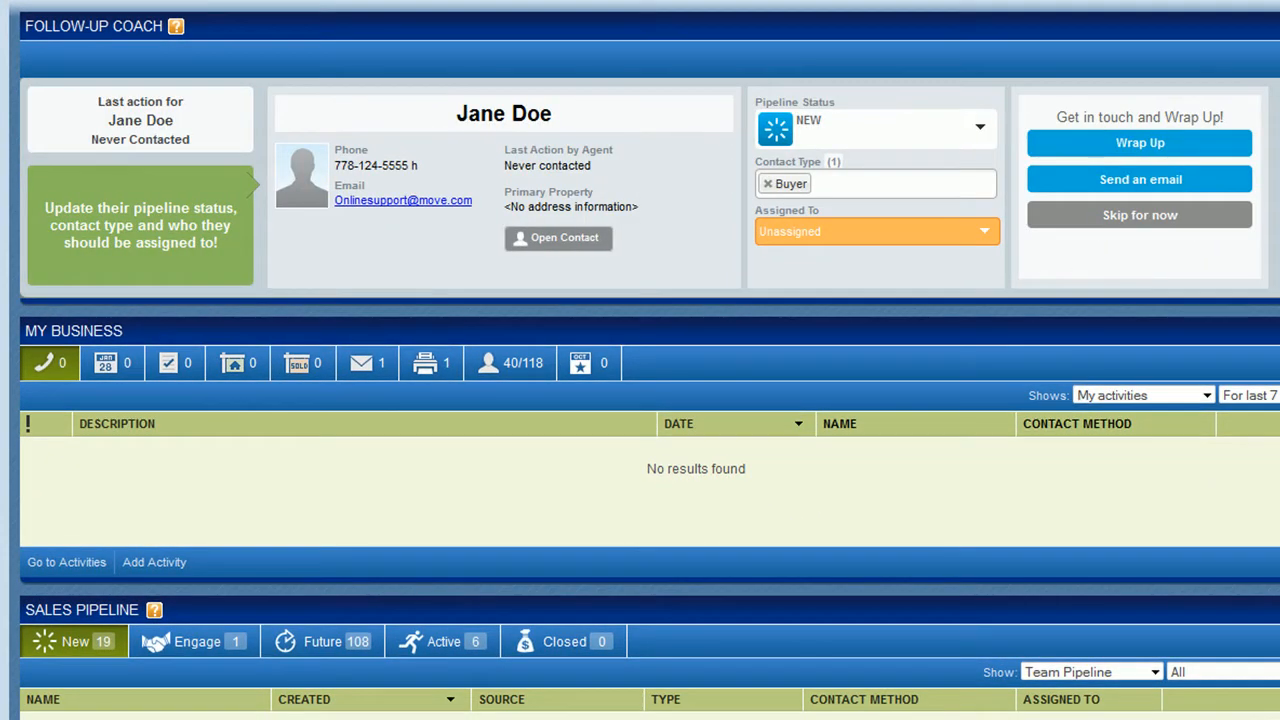